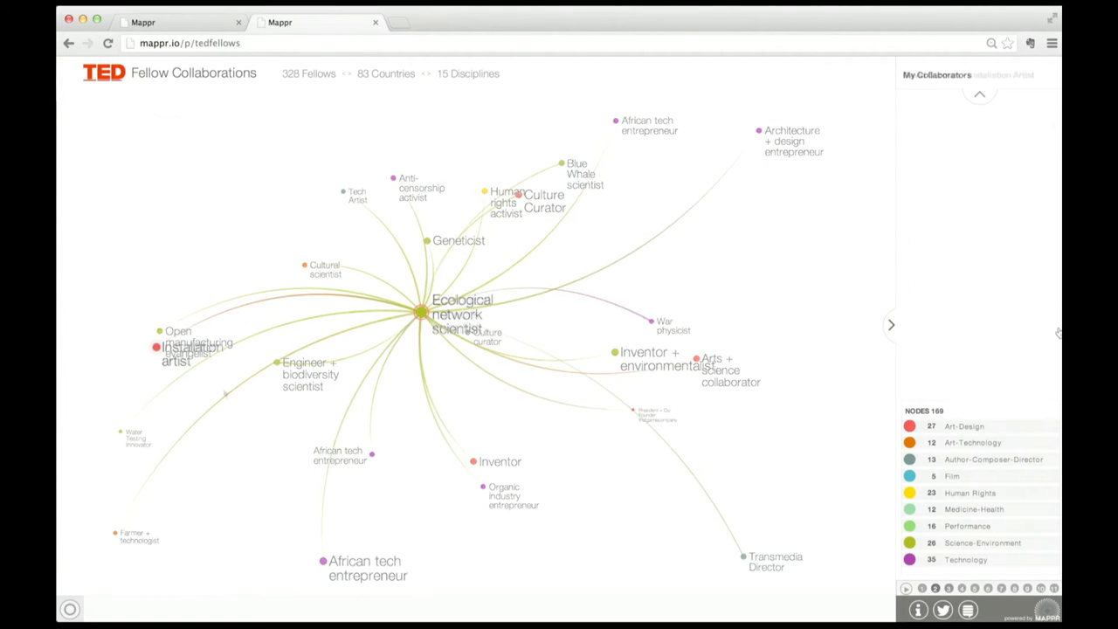
# Select the installation artist's node and scroll through their profile.
pyautogui.click(150, 346)
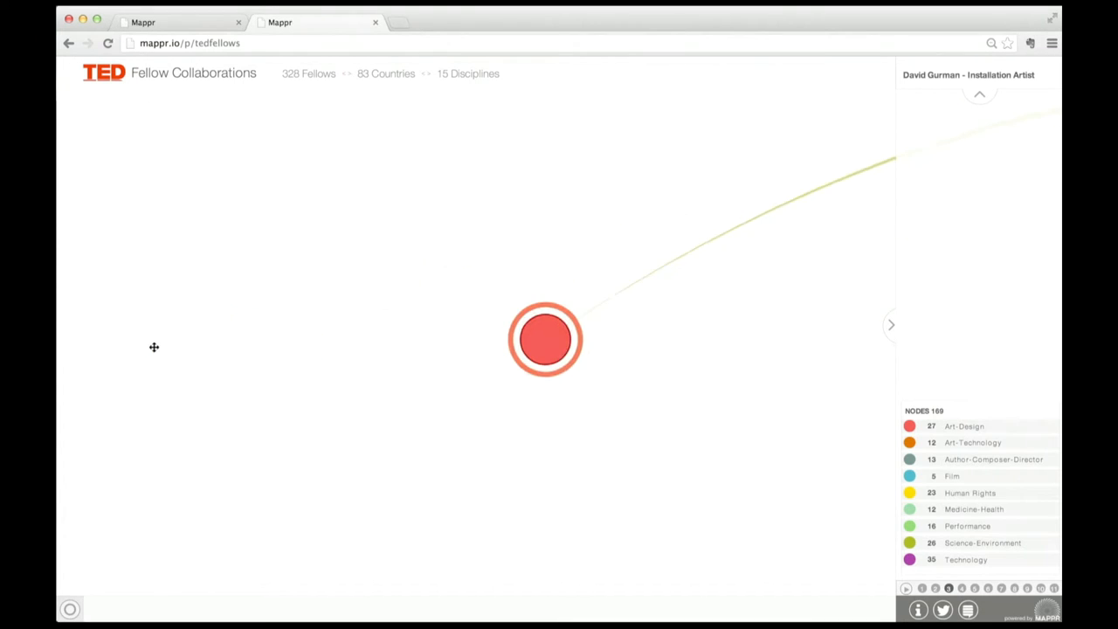
pyautogui.click(544, 339)
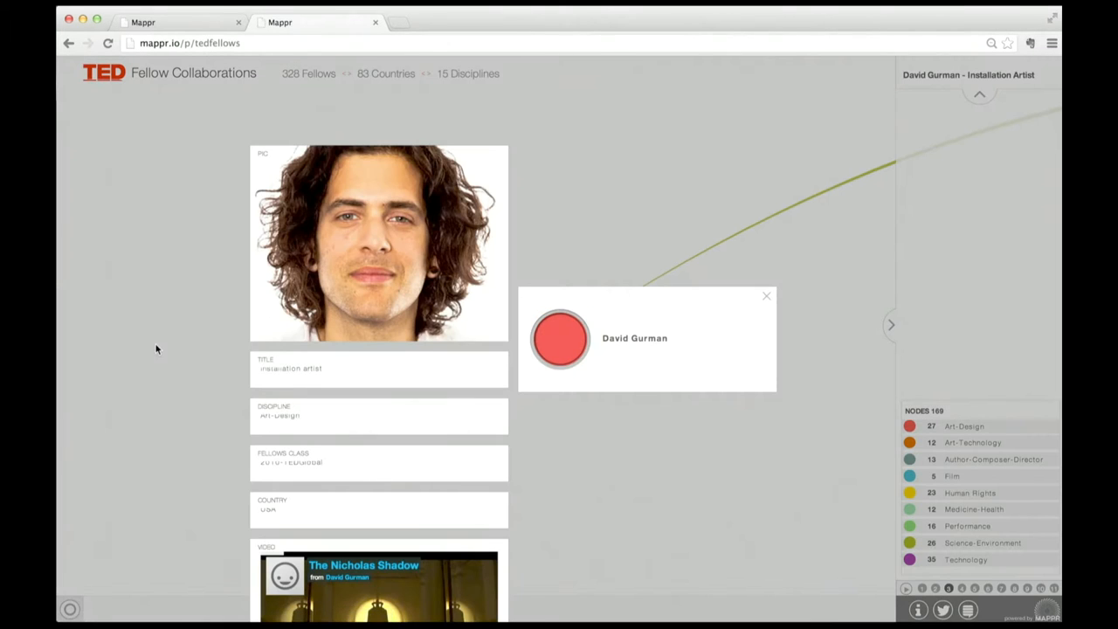
pyautogui.scroll(-3)
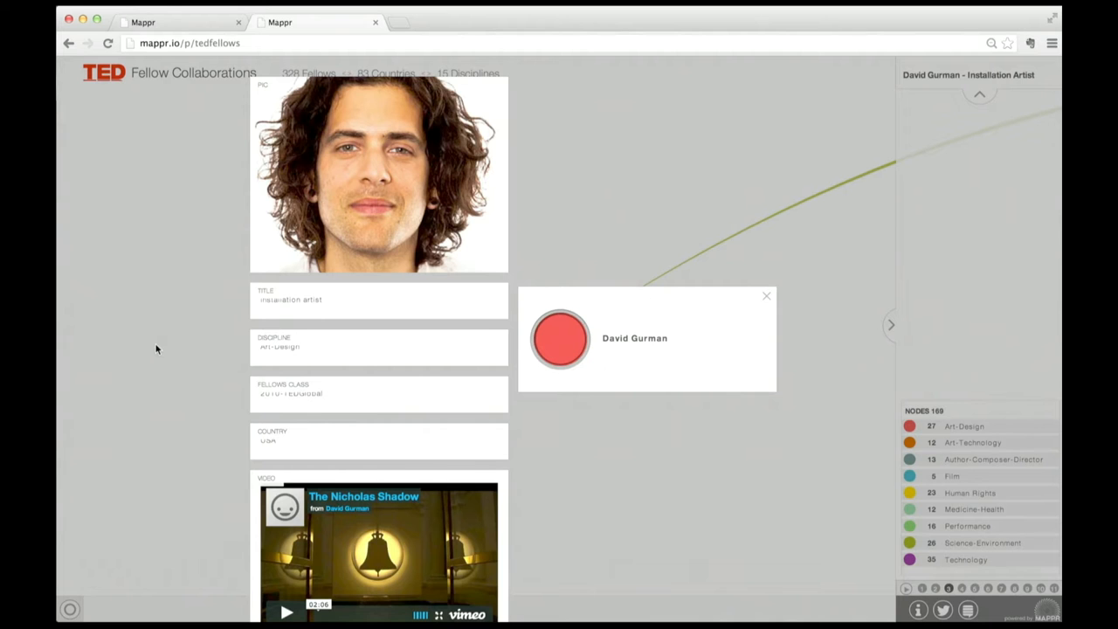
pyautogui.moveTo(731, 348)
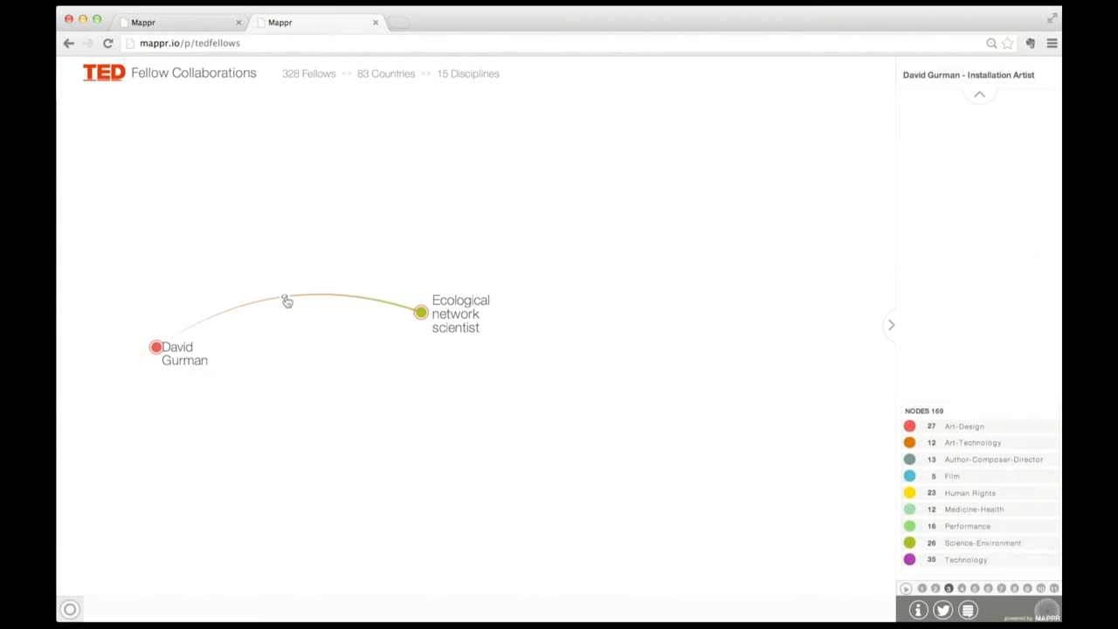
# Play the collaboration Vimeo video, then advance to the human rights activist step.
pyautogui.click(417, 312)
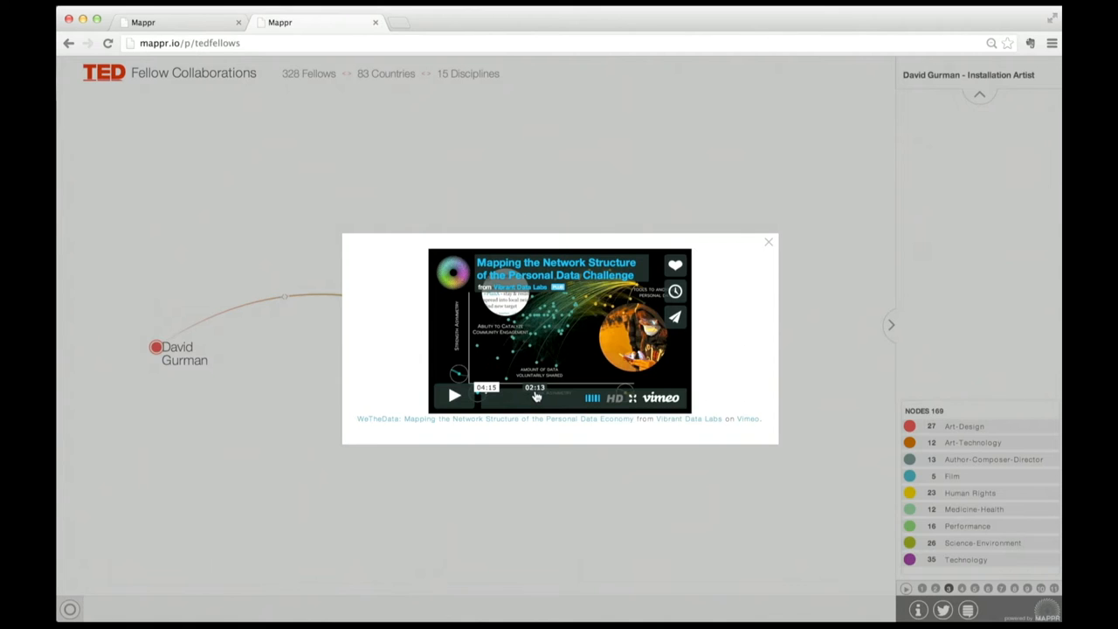
pyautogui.click(451, 395)
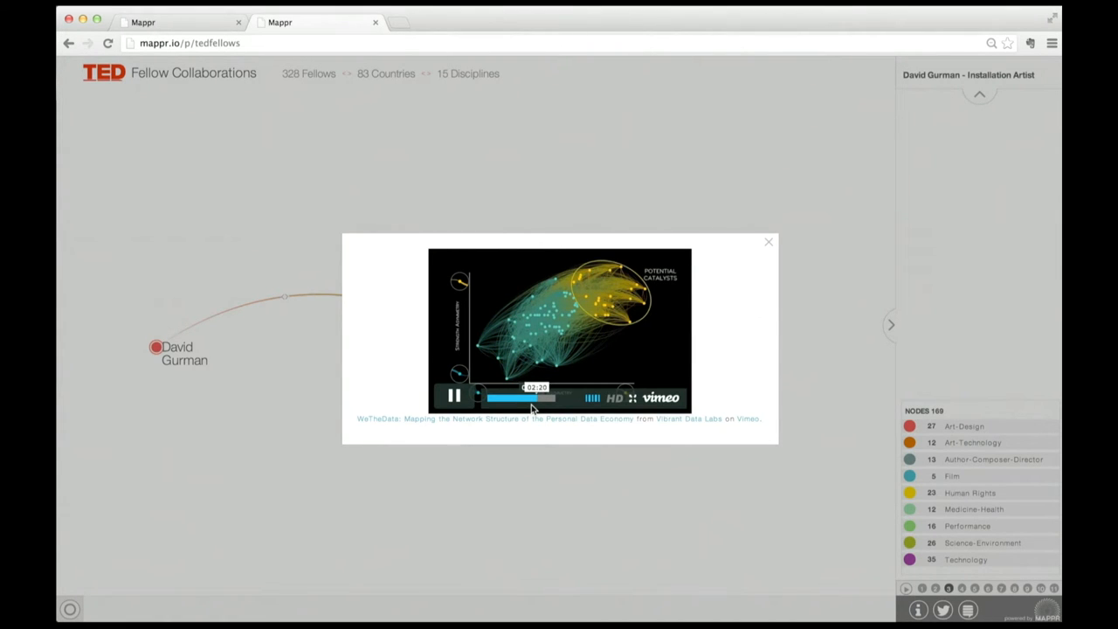
pyautogui.moveTo(673, 321)
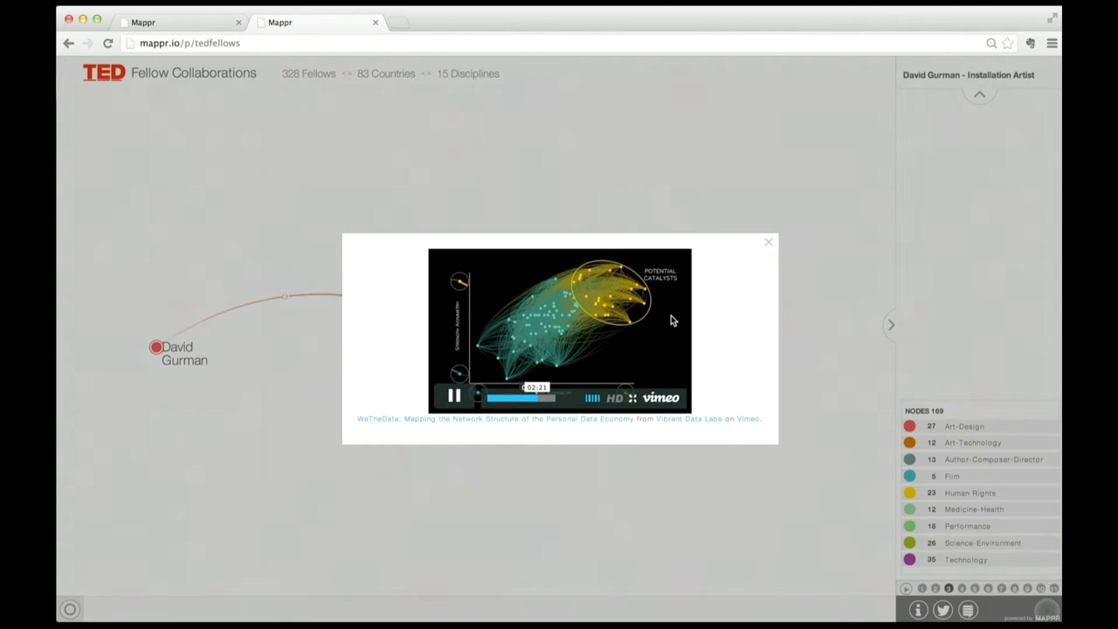
pyautogui.click(767, 242)
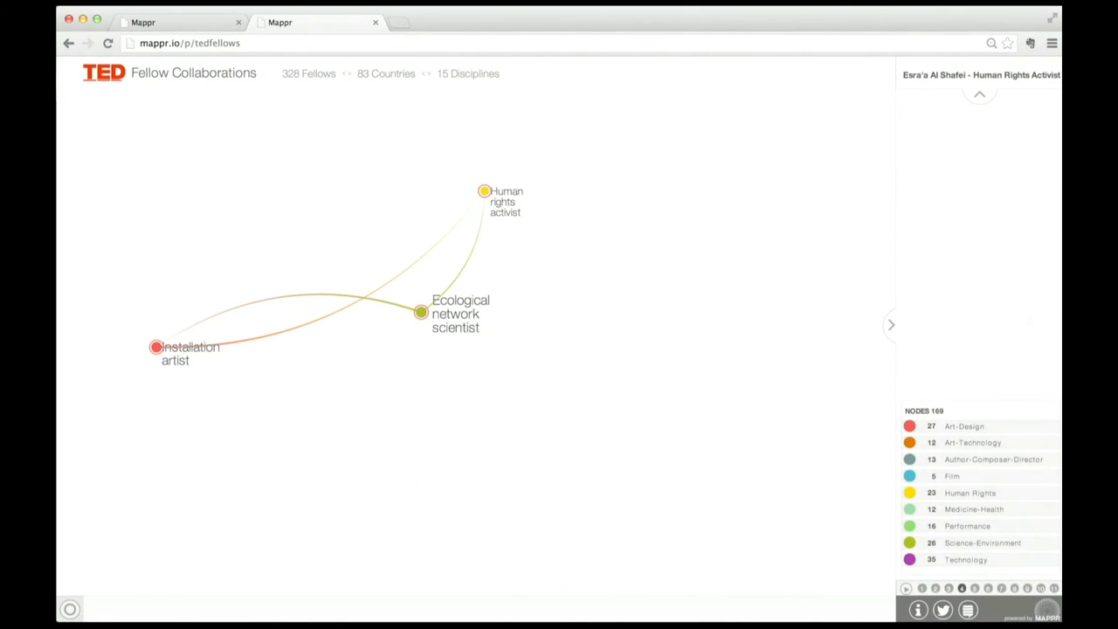
pyautogui.moveTo(483, 194)
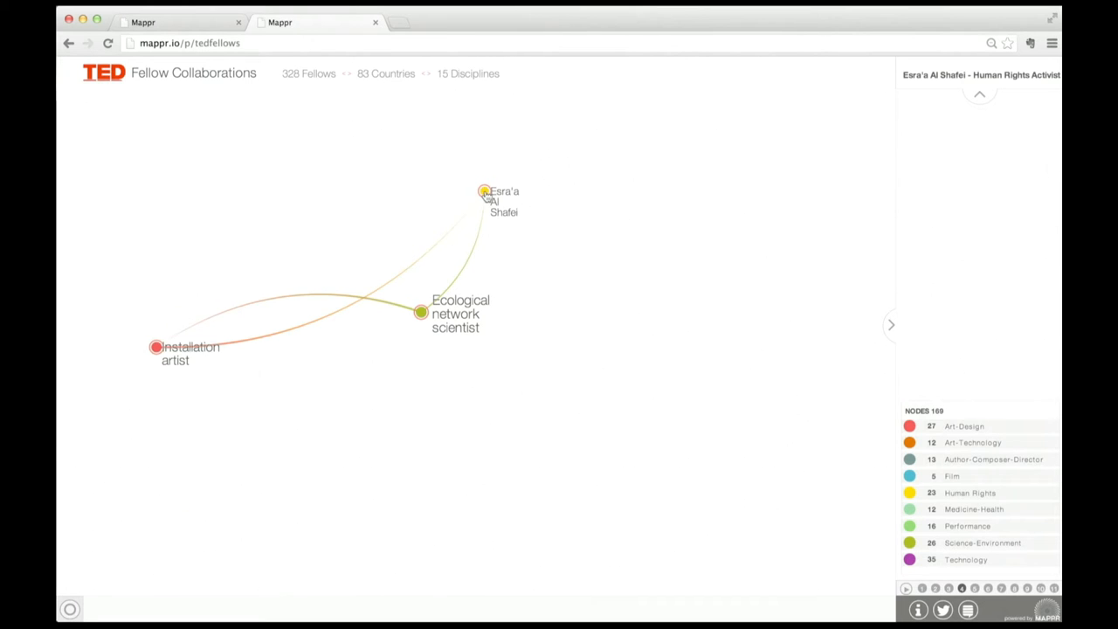
# View the human rights activist's profile, advance, and open the anti-censorship activist's profile.
pyautogui.click(483, 191)
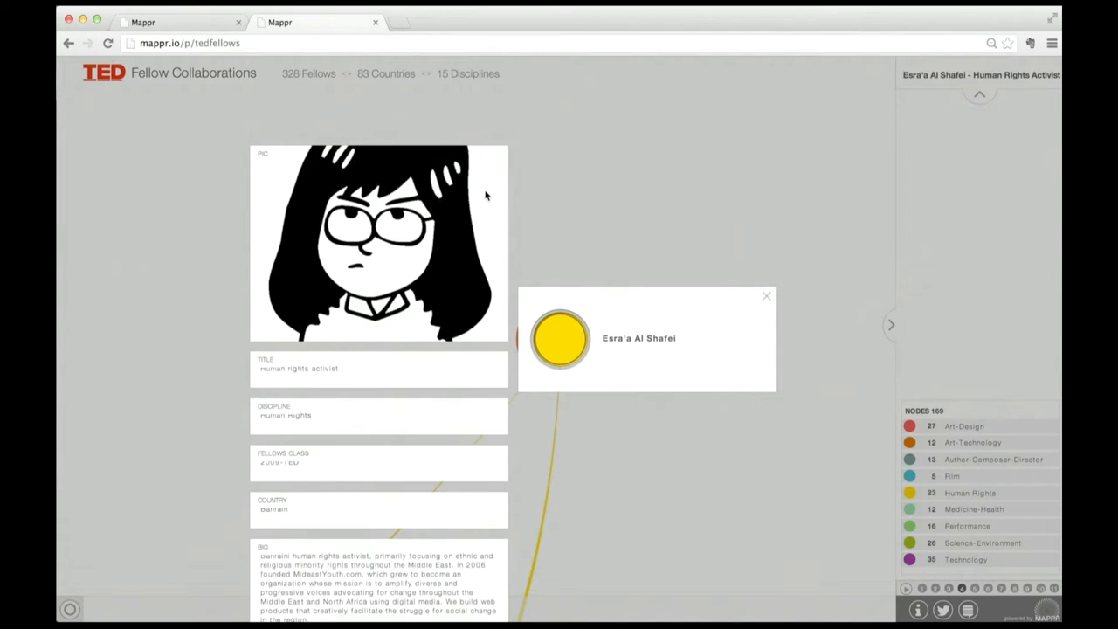
pyautogui.moveTo(758, 296)
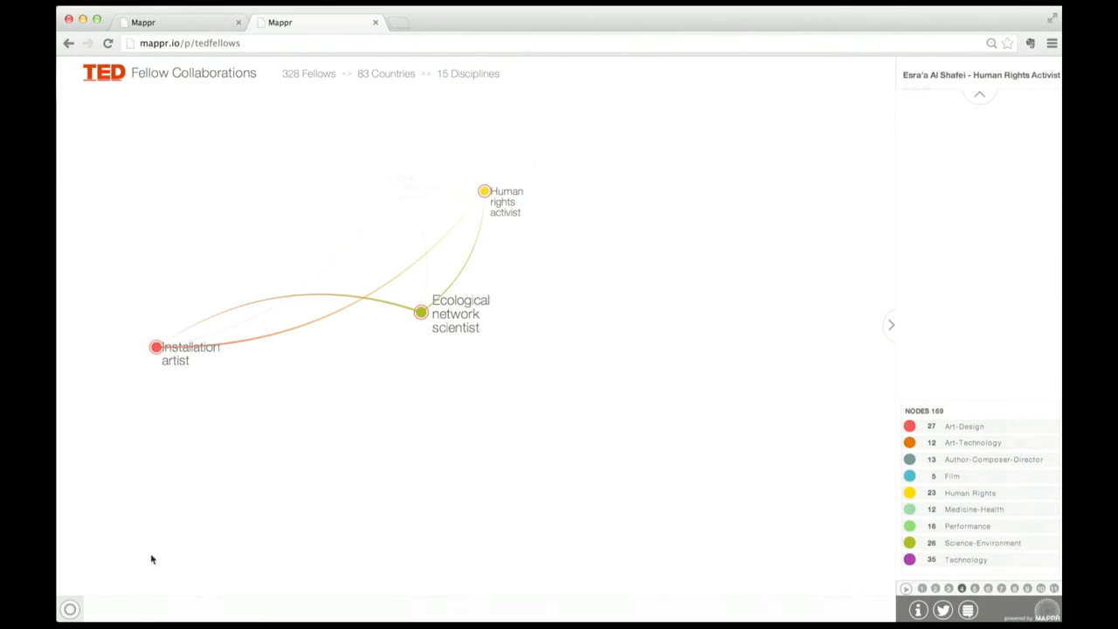
pyautogui.click(391, 179)
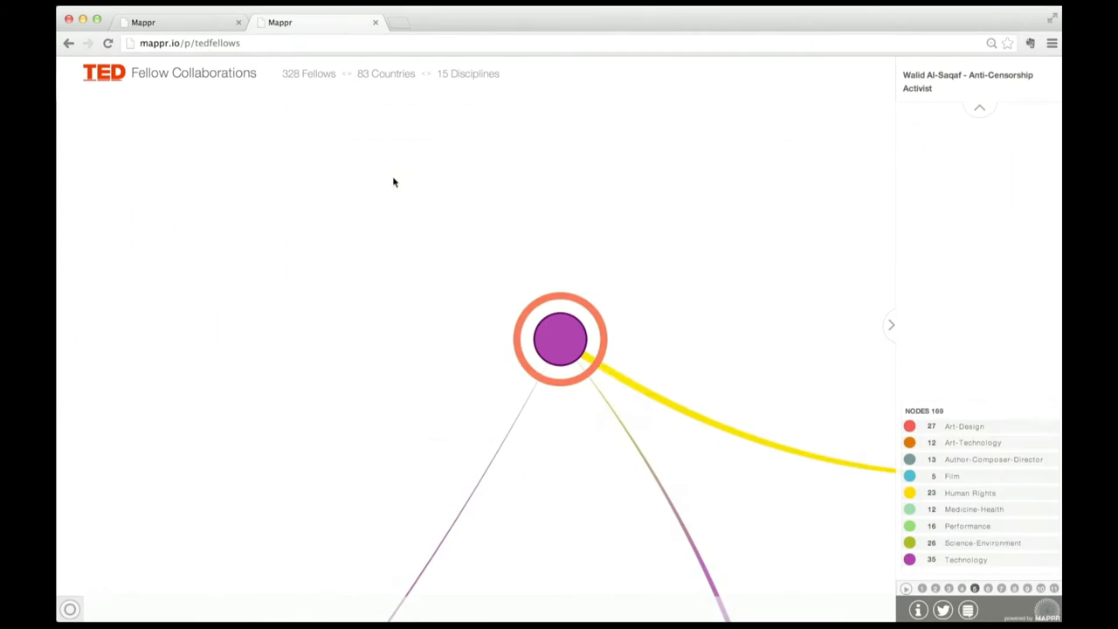
pyautogui.click(562, 340)
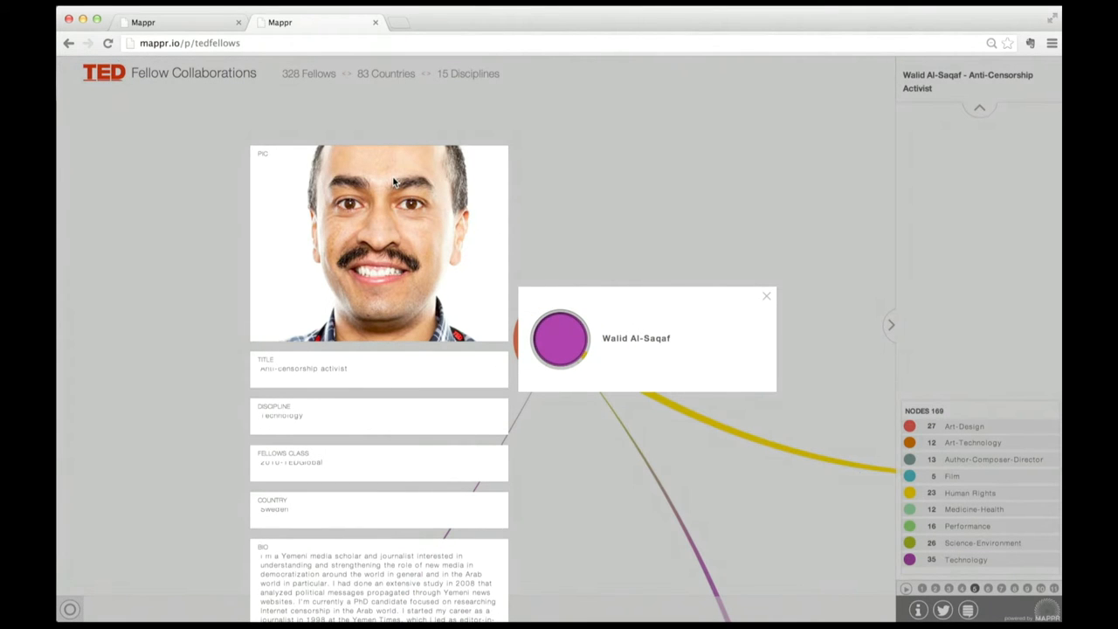
pyautogui.moveTo(743, 283)
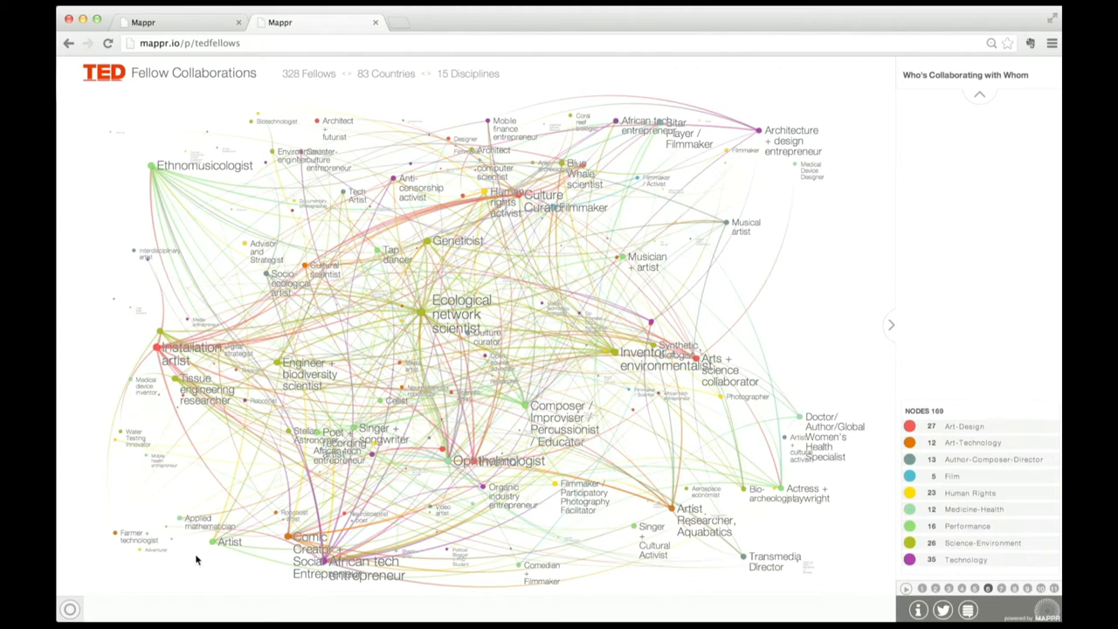
pyautogui.moveTo(482, 515)
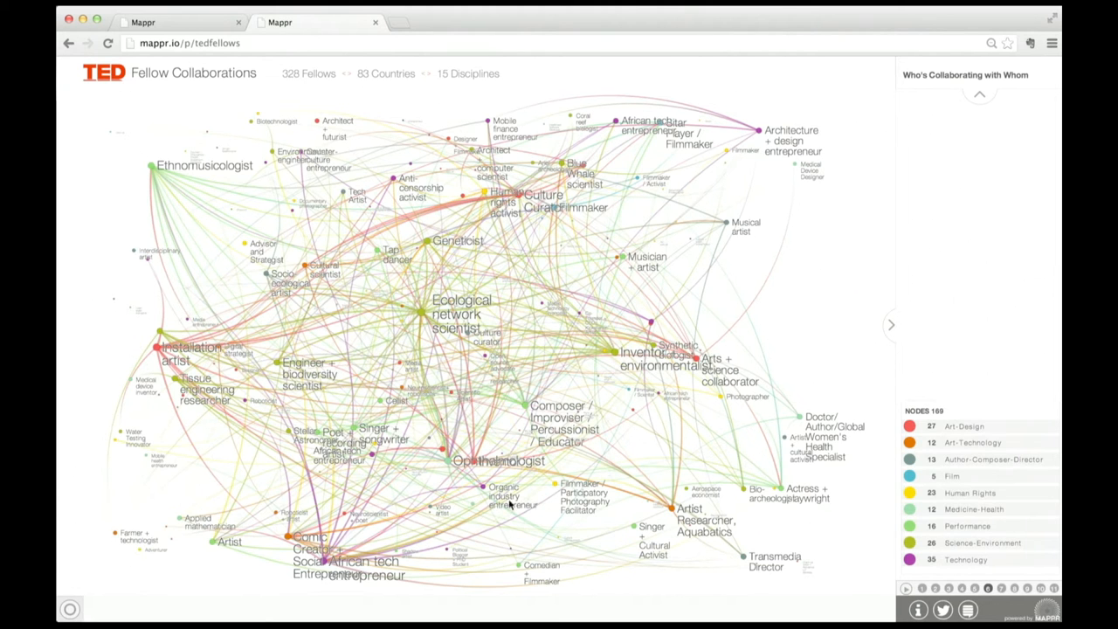
pyautogui.moveTo(892, 327)
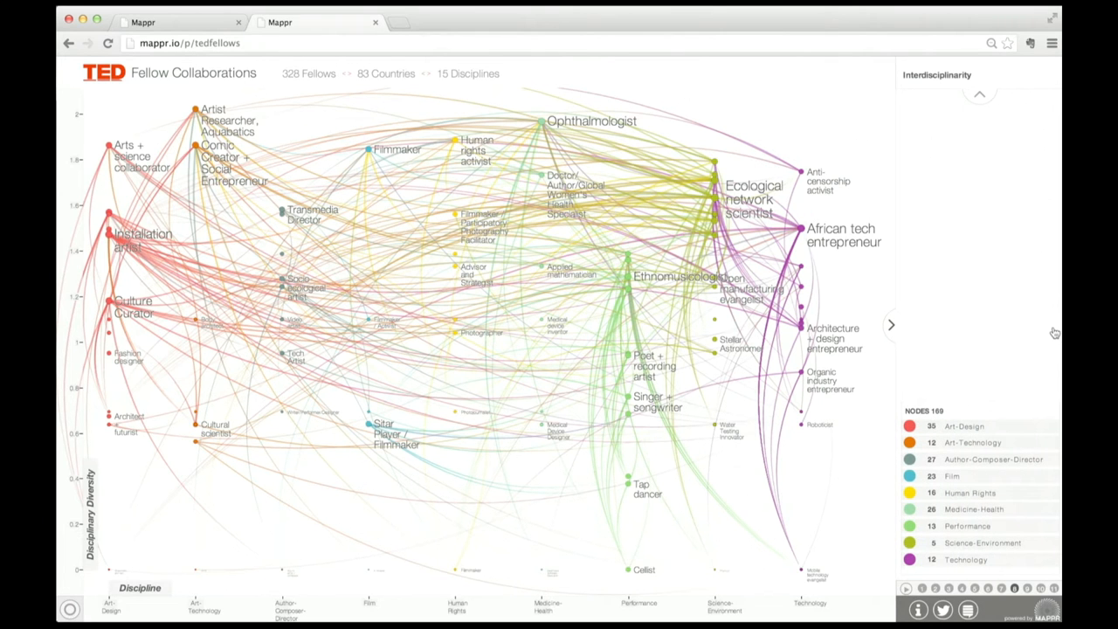
pyautogui.moveTo(507, 280)
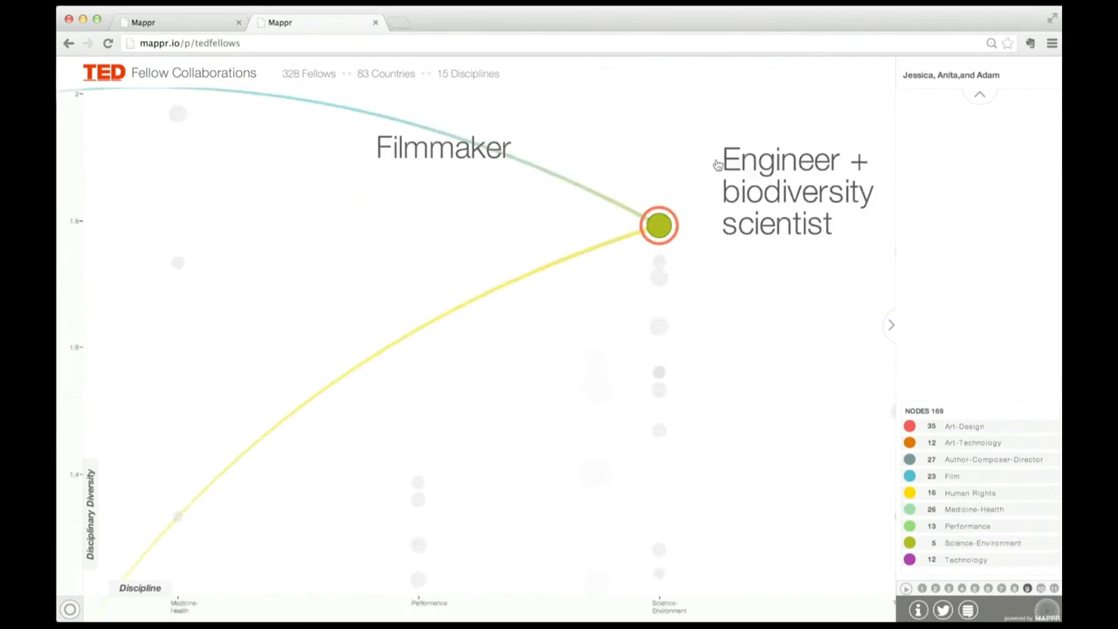
# Scroll the biodiversity scientist's profile, then read and close the Noli Timere collaboration popup.
pyautogui.click(657, 226)
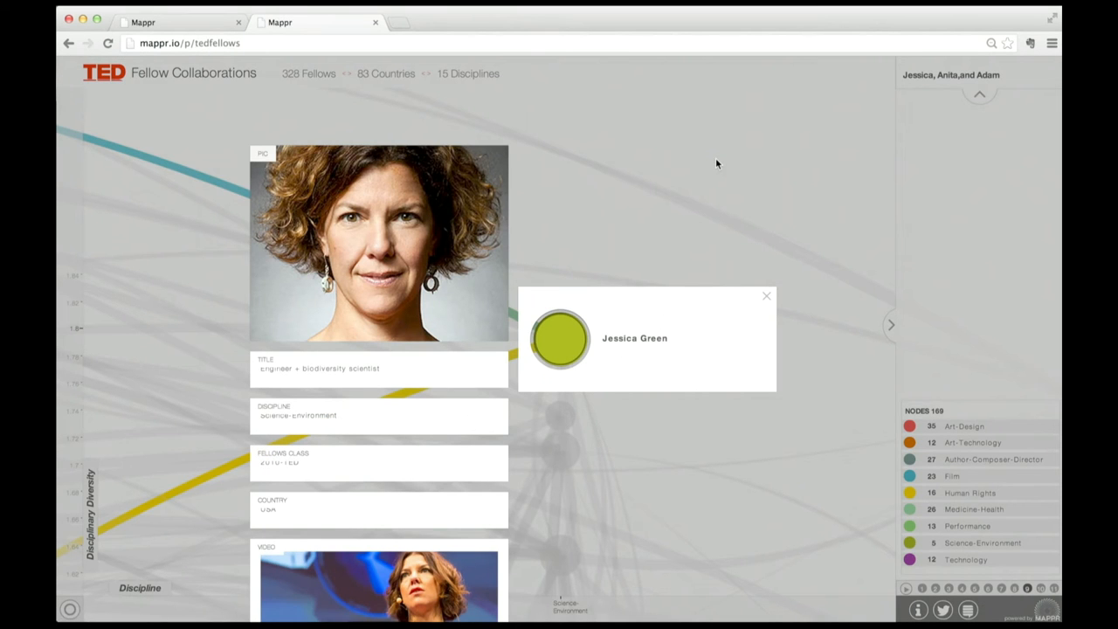
pyautogui.scroll(-3)
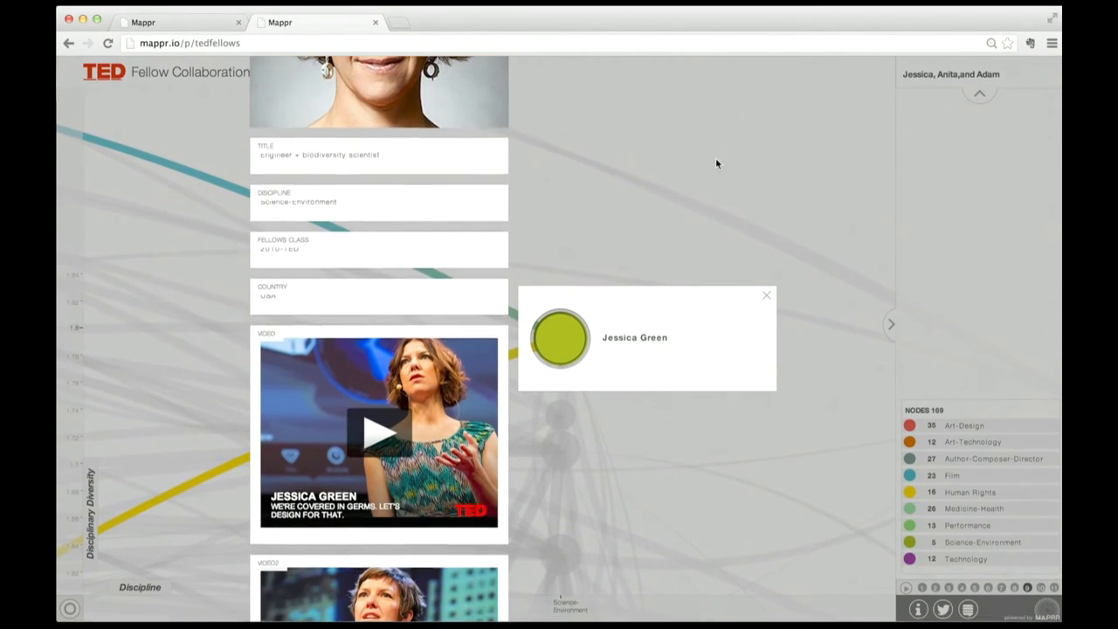
pyautogui.scroll(-3)
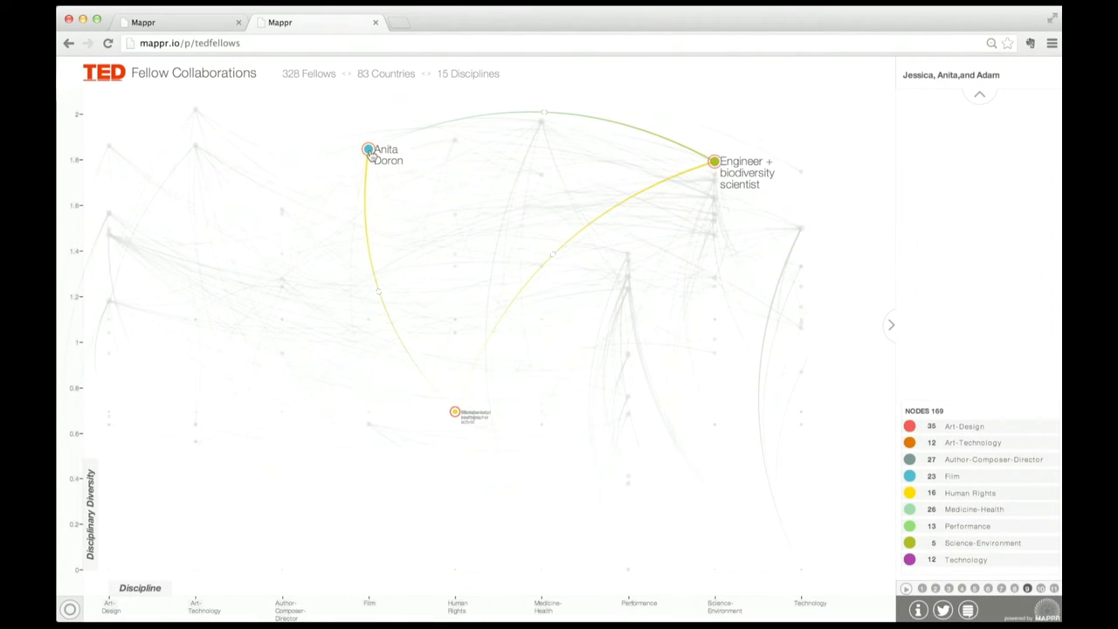
pyautogui.moveTo(543, 115)
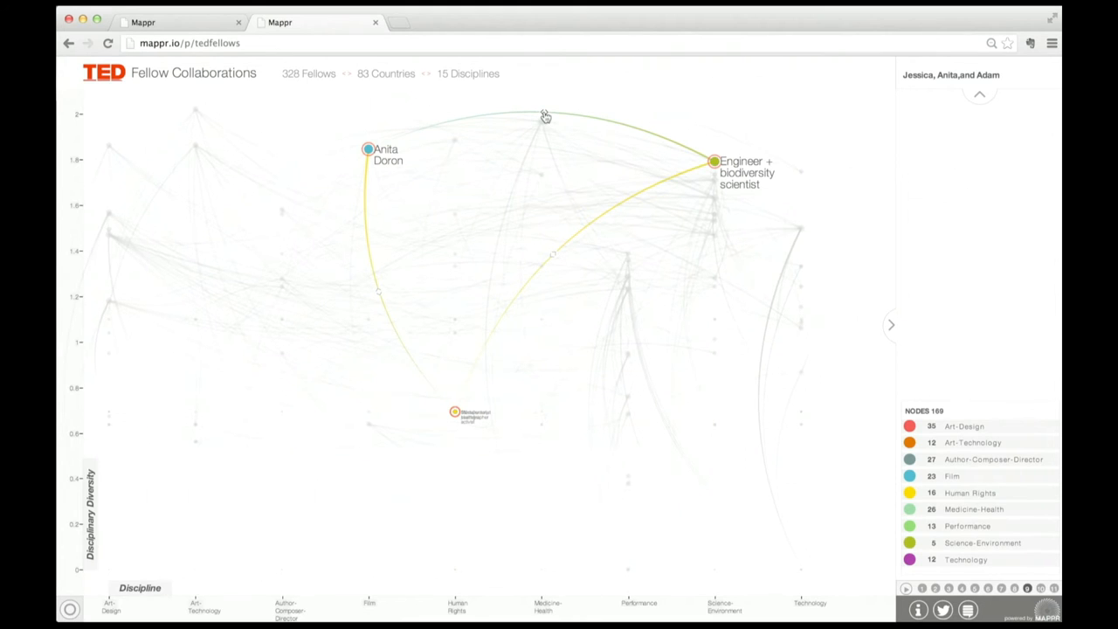
pyautogui.click(544, 115)
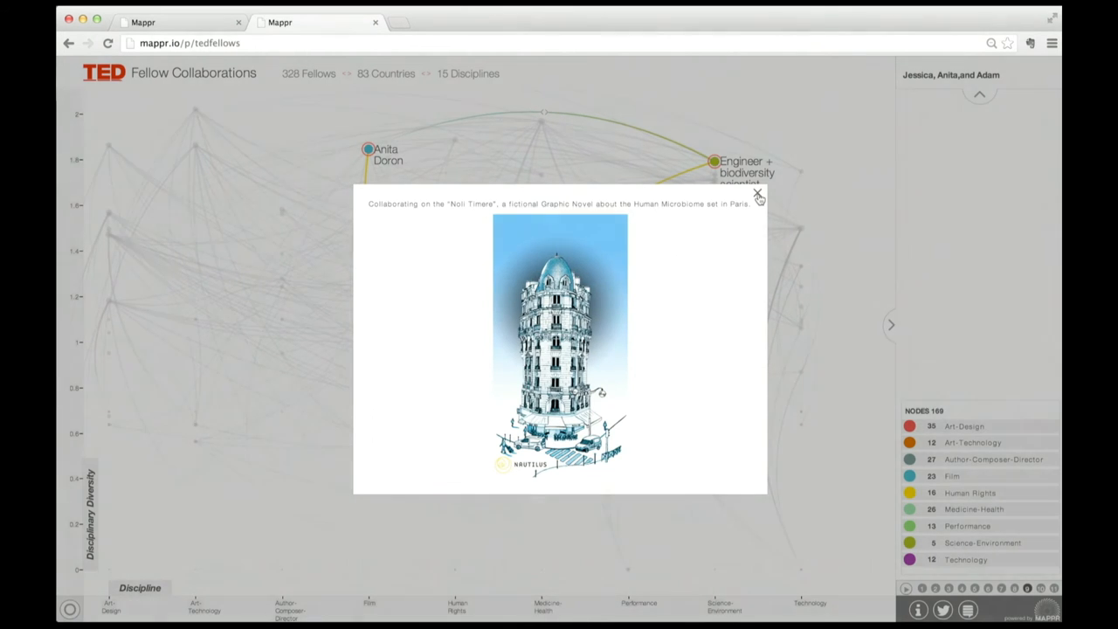
pyautogui.click(757, 197)
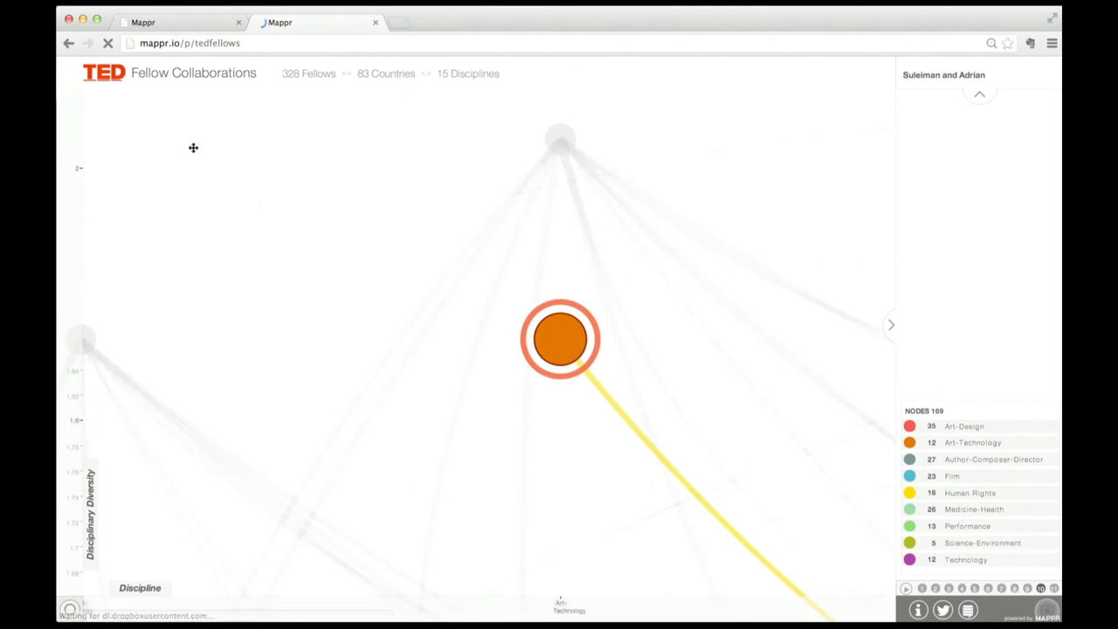
# Open and close the Suleiman Bakhit and Adrian Hong secret medical-evacuation story.
pyautogui.click(562, 339)
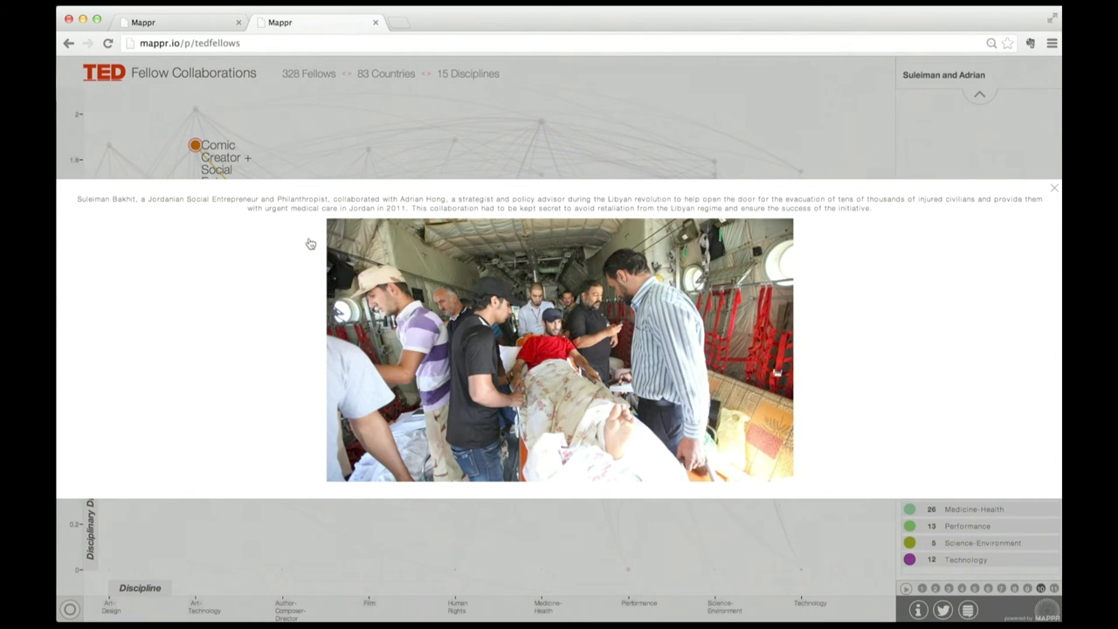
pyautogui.moveTo(1054, 188)
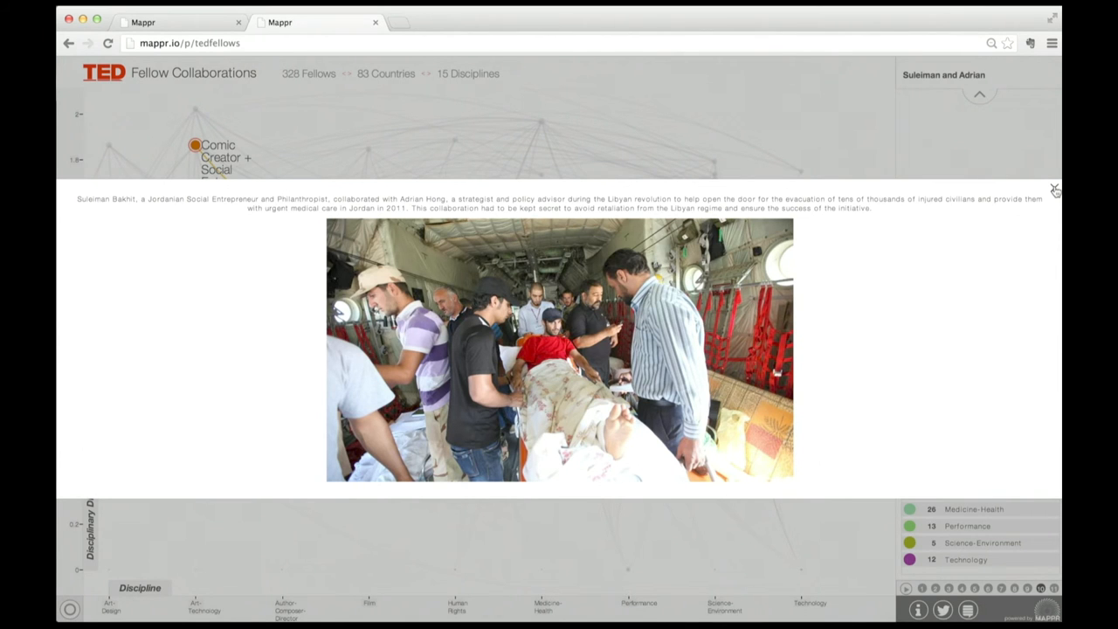
pyautogui.click(1056, 186)
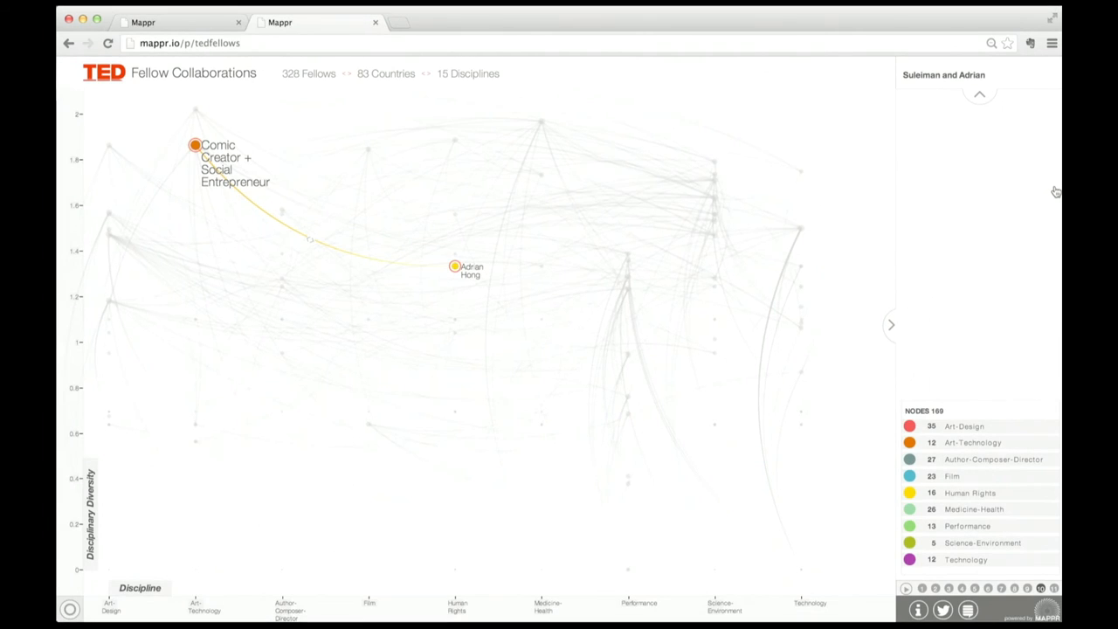
pyautogui.moveTo(849, 293)
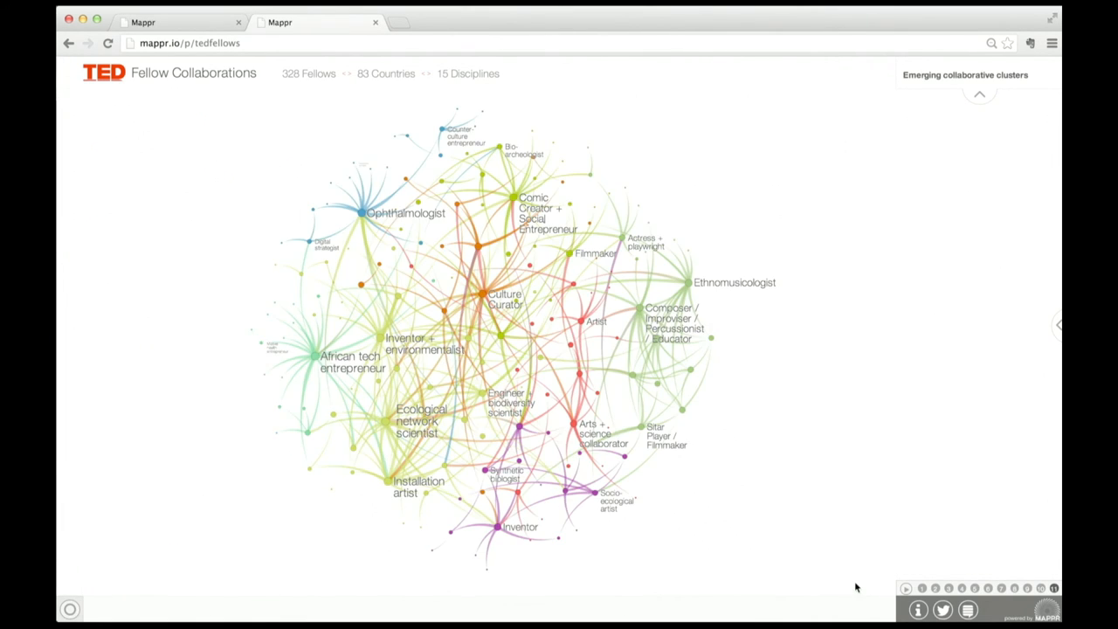
pyautogui.moveTo(771, 412)
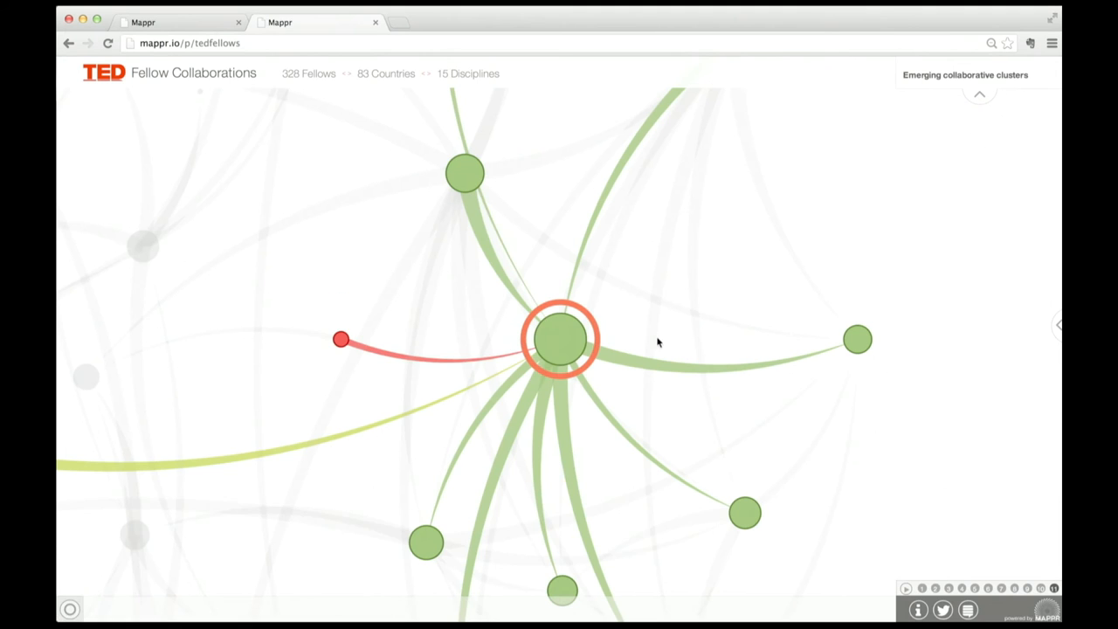
pyautogui.click(561, 341)
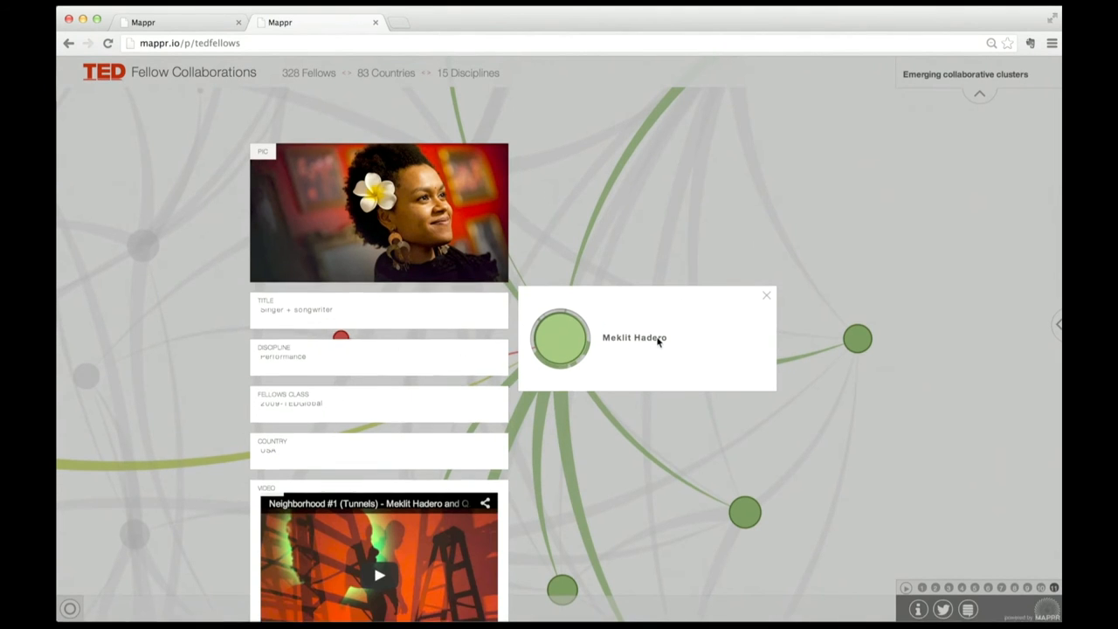
pyautogui.scroll(-3)
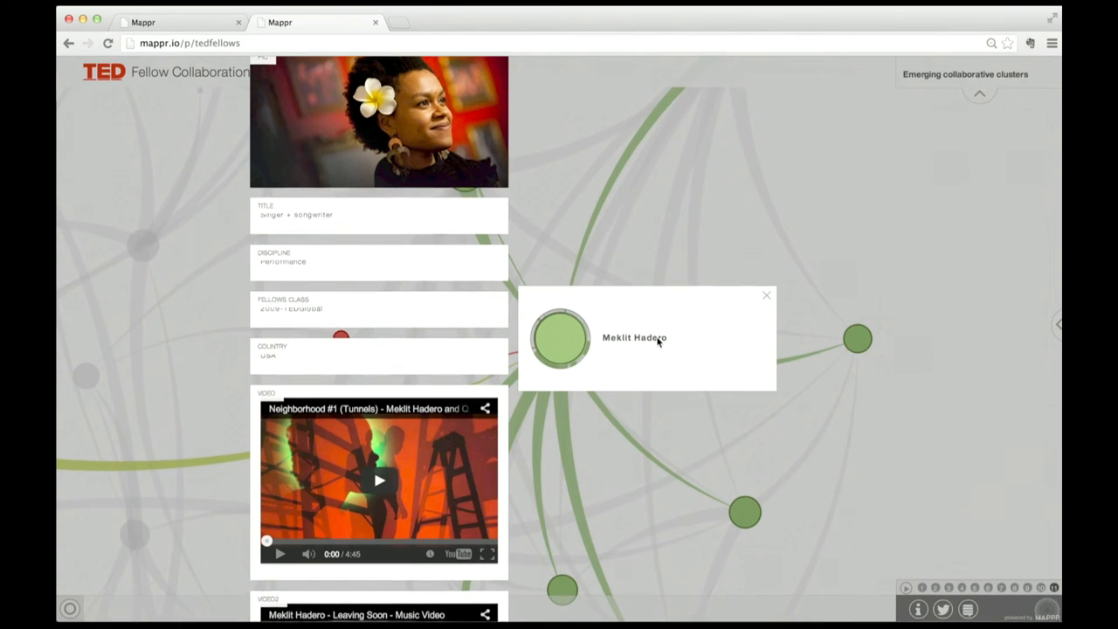
pyautogui.scroll(-3)
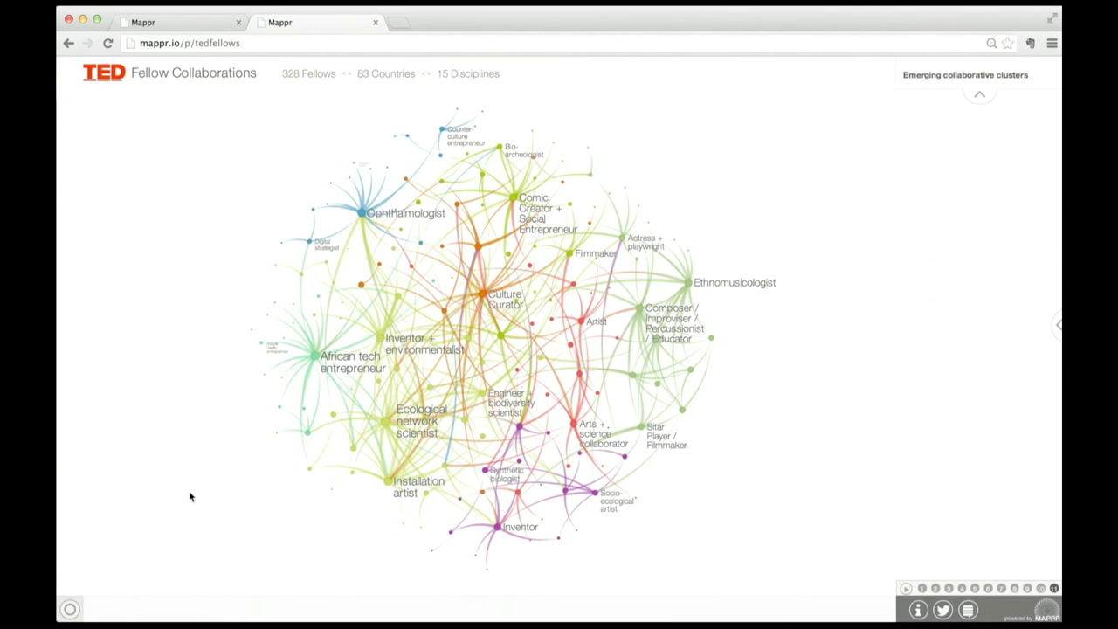
pyautogui.moveTo(315, 358)
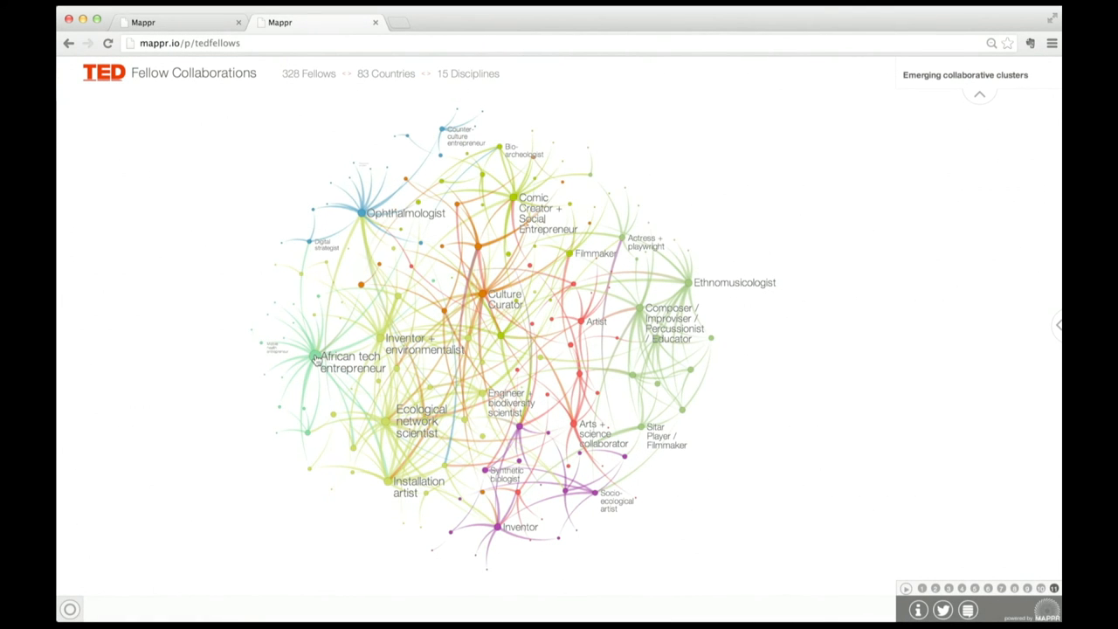
# Highlight the African tech entrepreneur's links to the network scientist and installation artist.
pyautogui.click(313, 360)
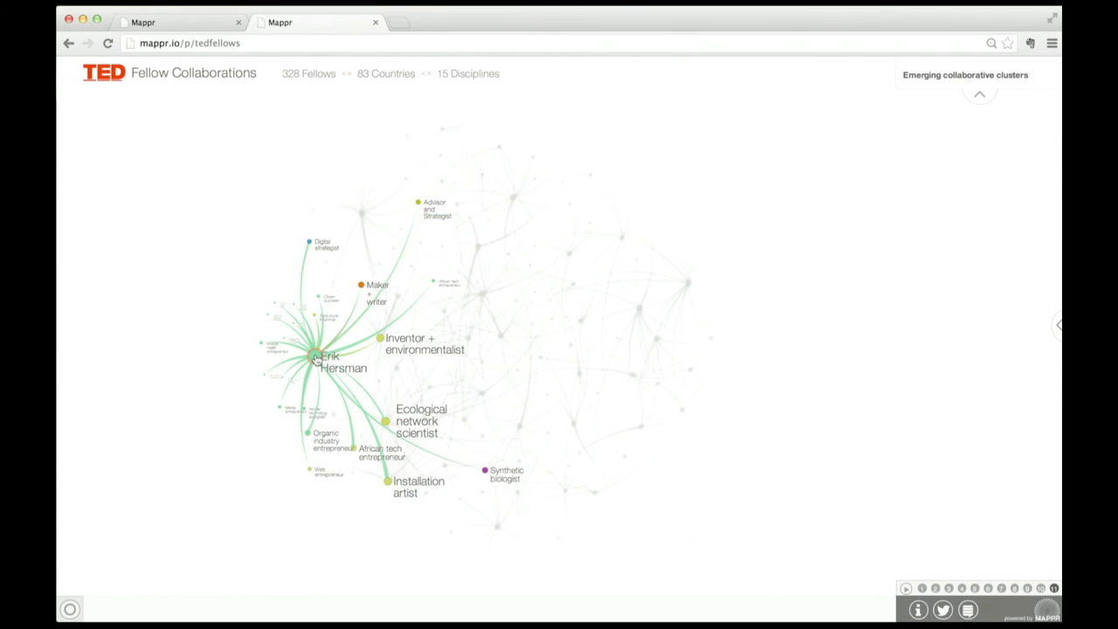
pyautogui.moveTo(286, 387)
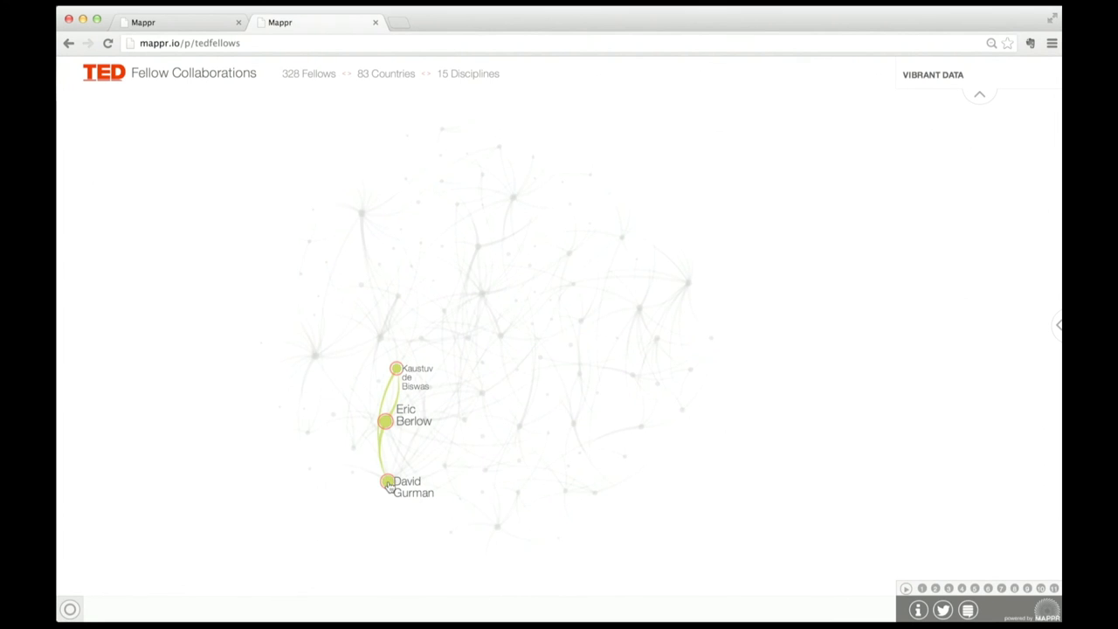
pyautogui.click(388, 482)
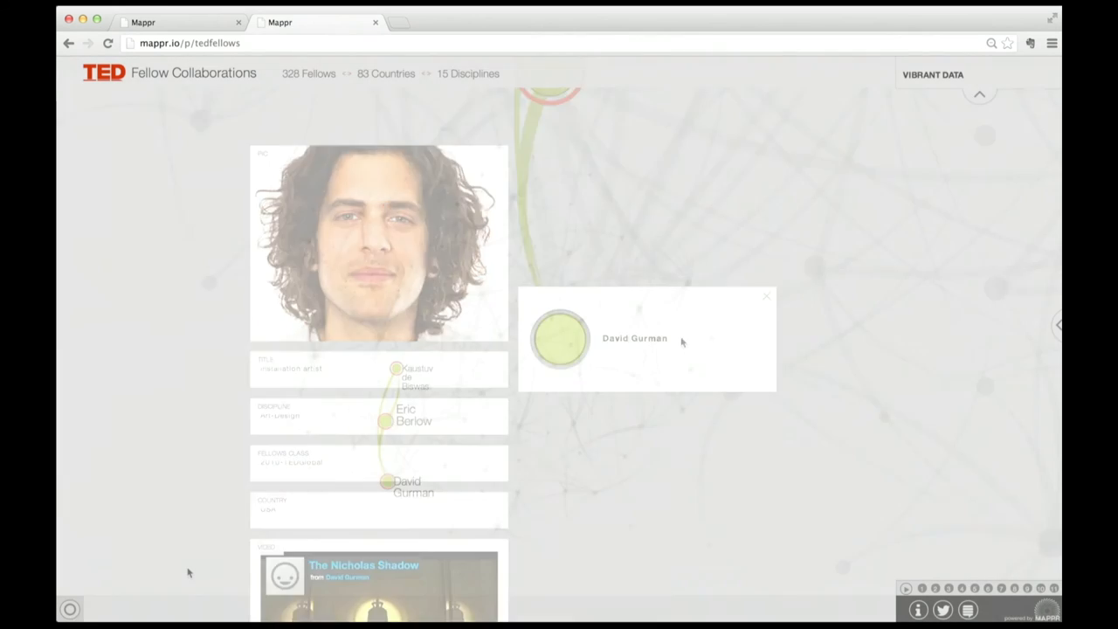
pyautogui.click(765, 297)
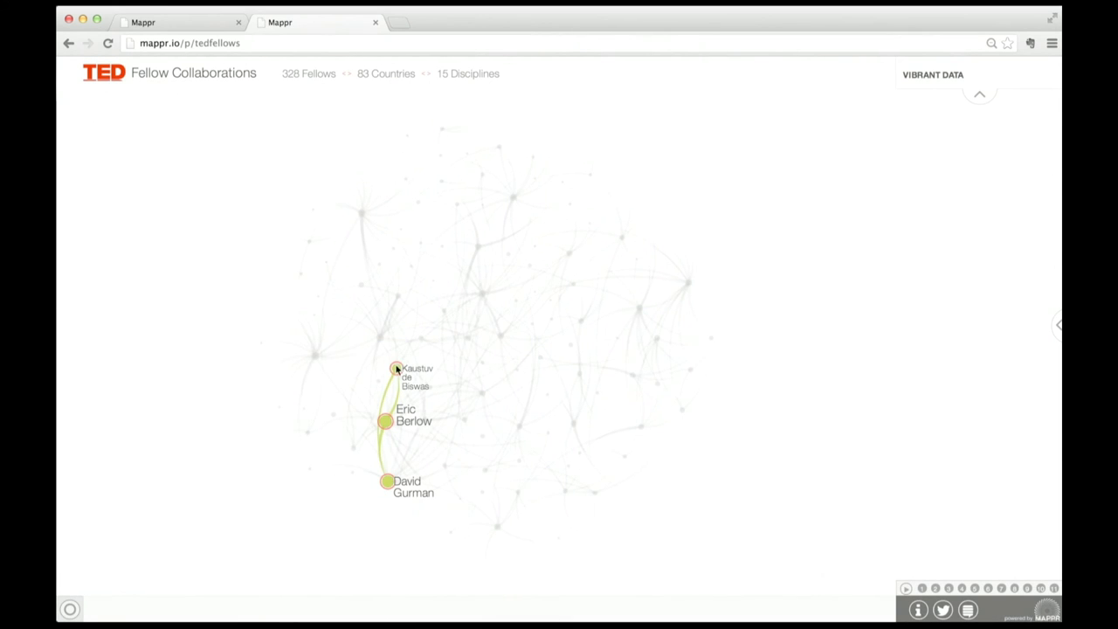
pyautogui.click(394, 369)
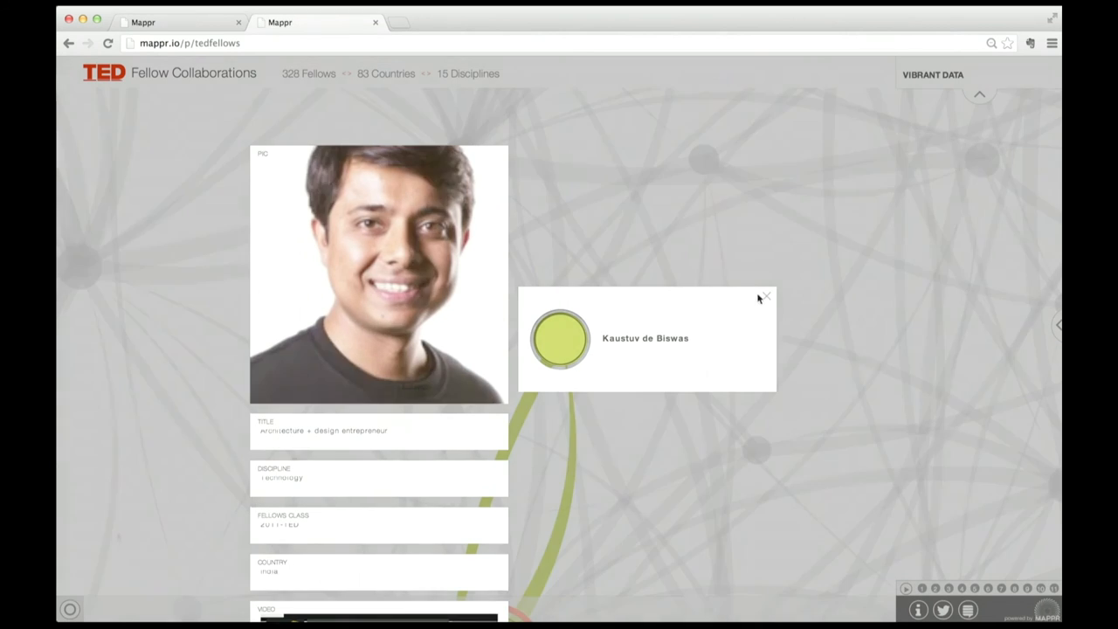
pyautogui.click(768, 295)
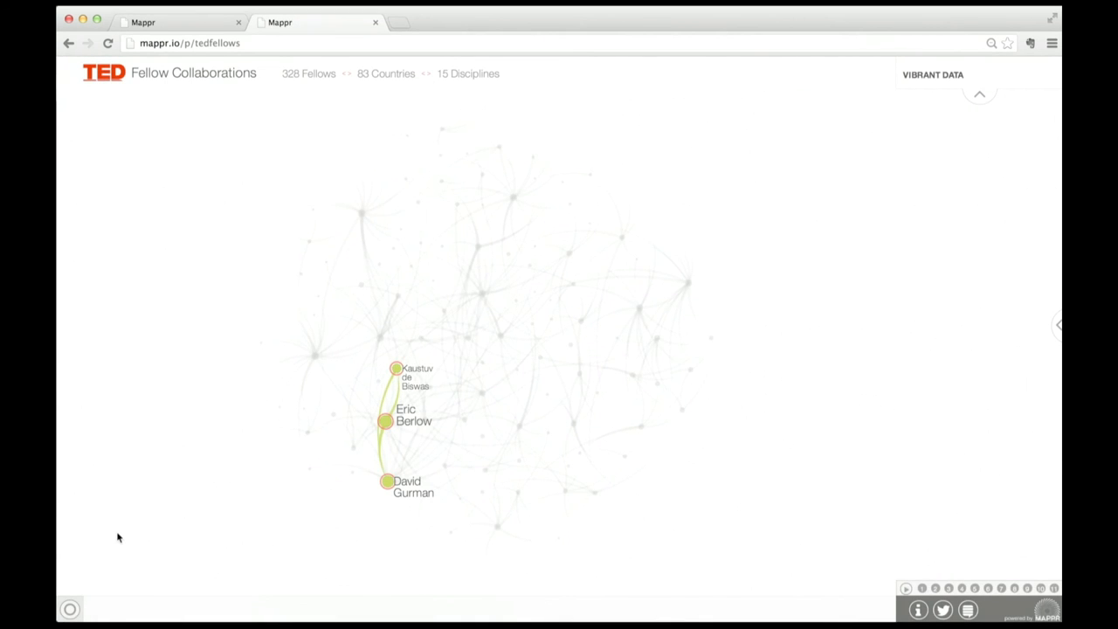